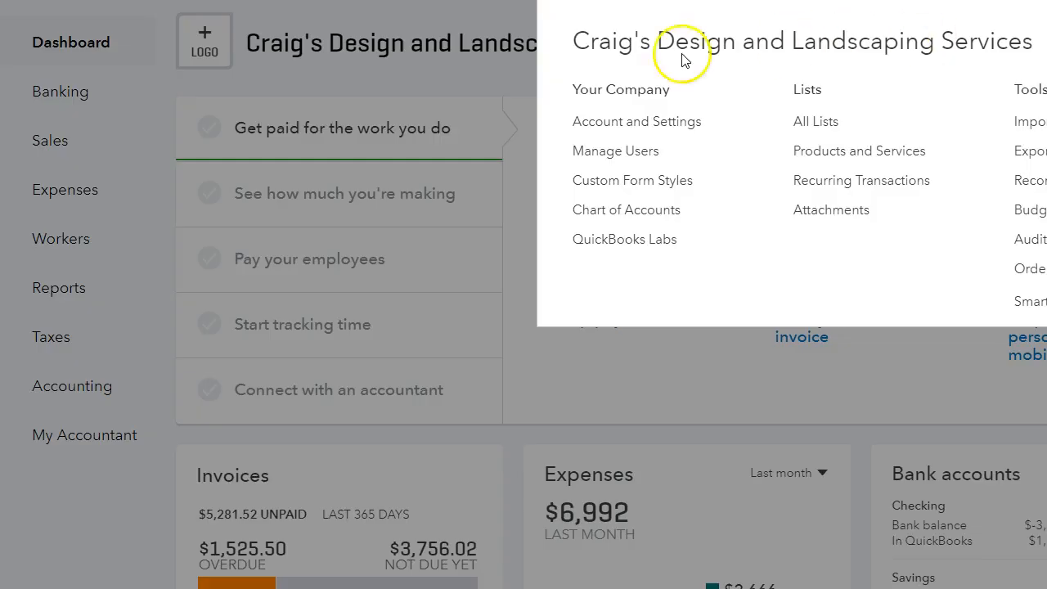
Step: Turn on Progress Invoicing in Account and Settings > Sales and save
click(637, 121)
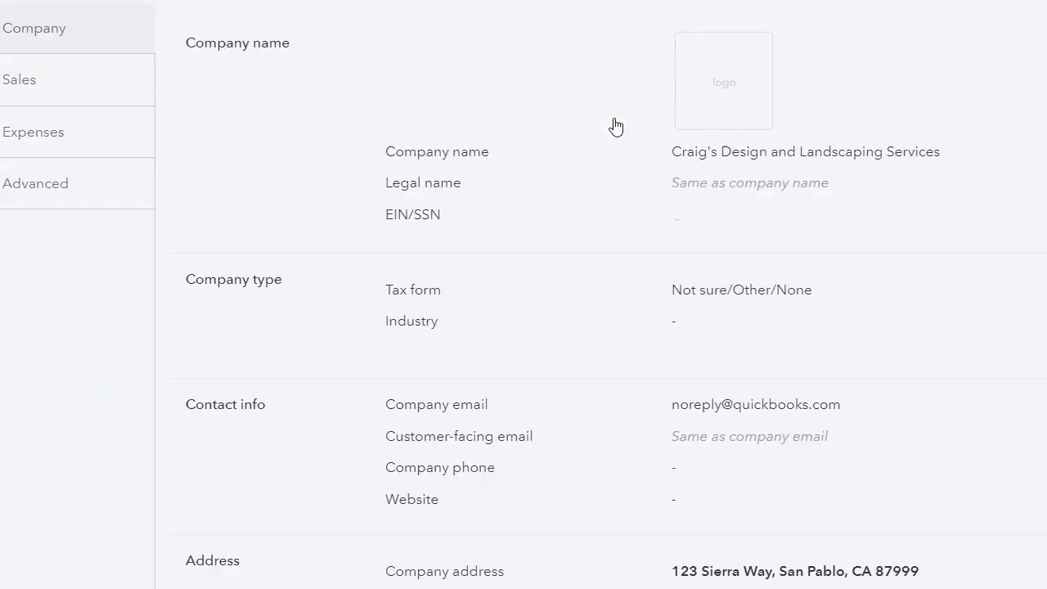
click(19, 79)
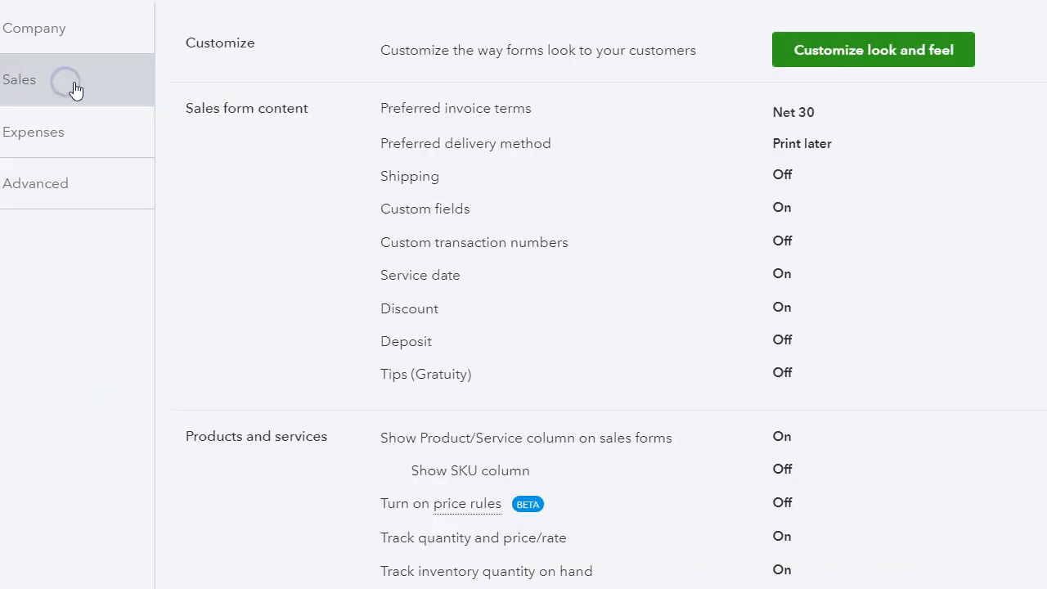
scroll(down, 3)
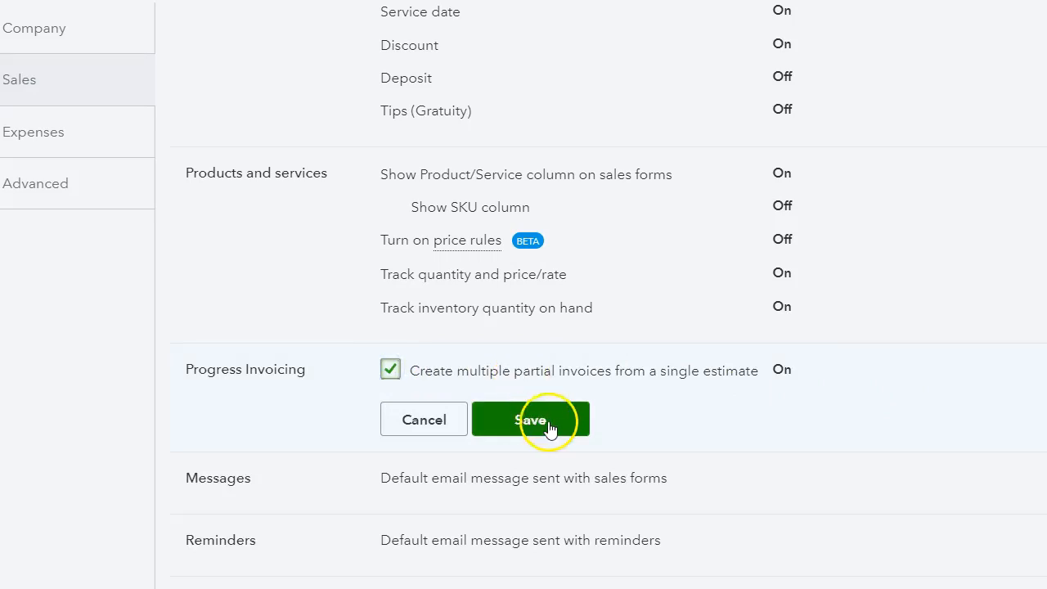
click(530, 419)
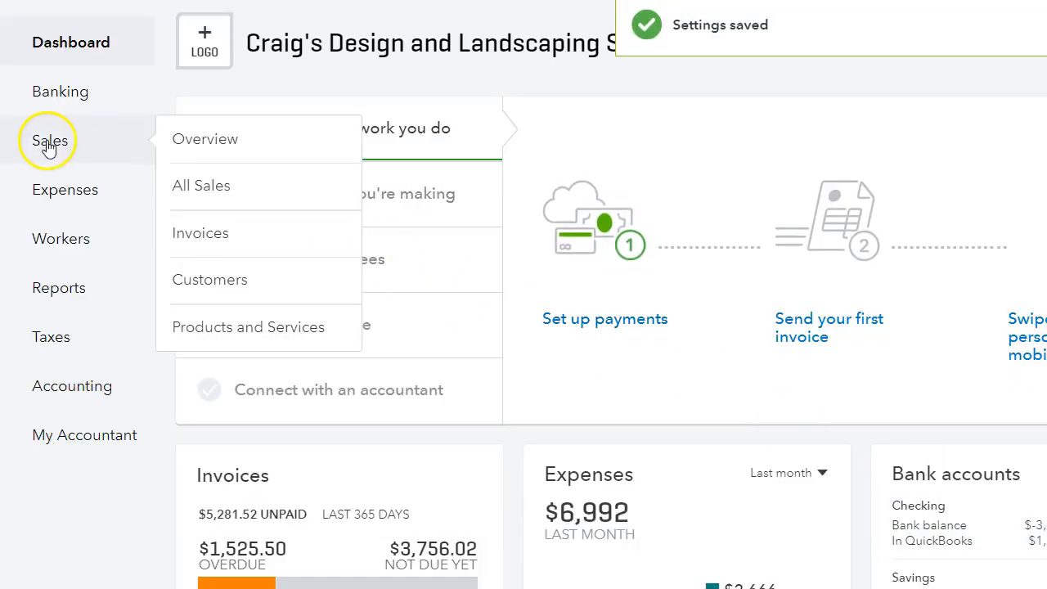
Step: Go to the Sales area to start a new estimate
click(209, 280)
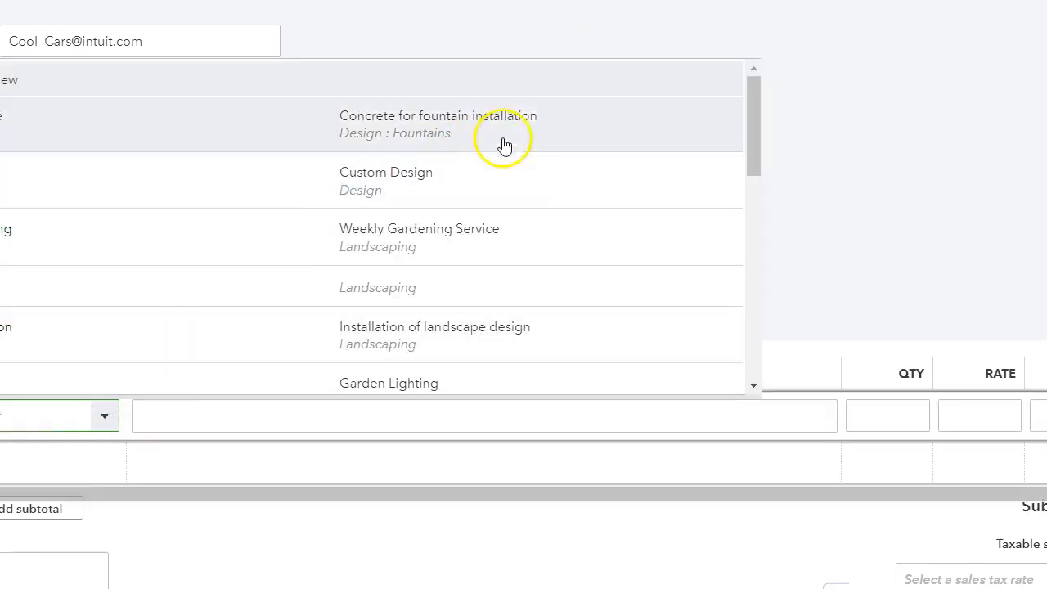
Step: Add concrete (1,000), landscape installation (1,000) and Rock Fountain (275) lines and save
click(436, 123)
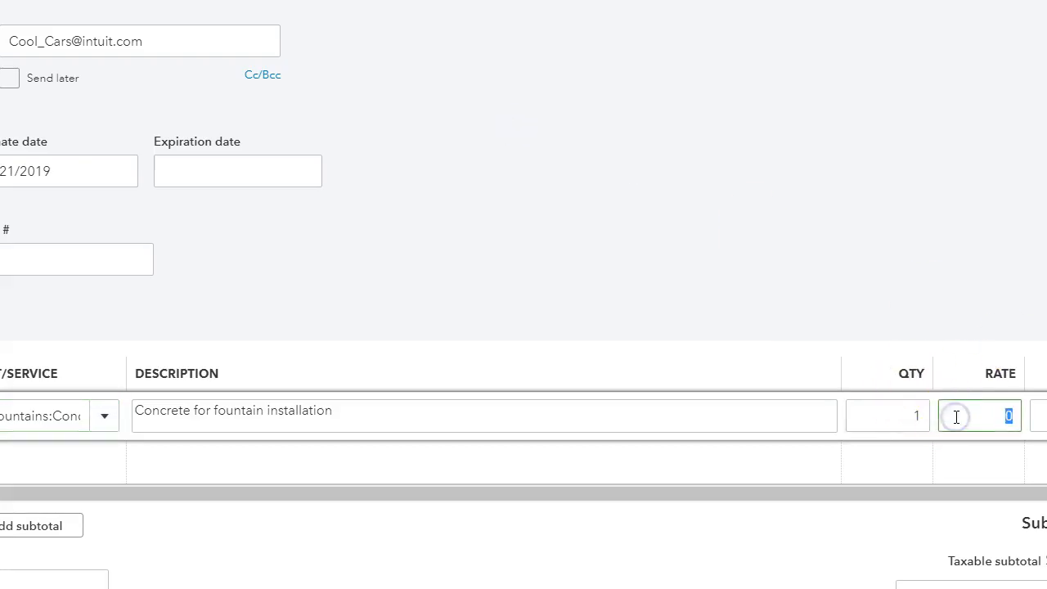
text(1000)
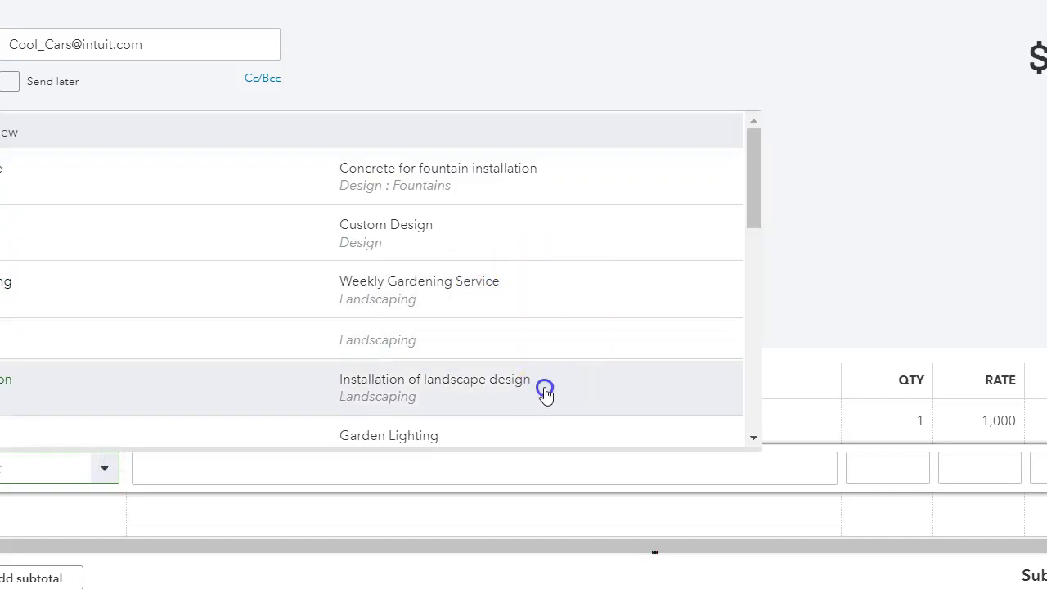
click(435, 387)
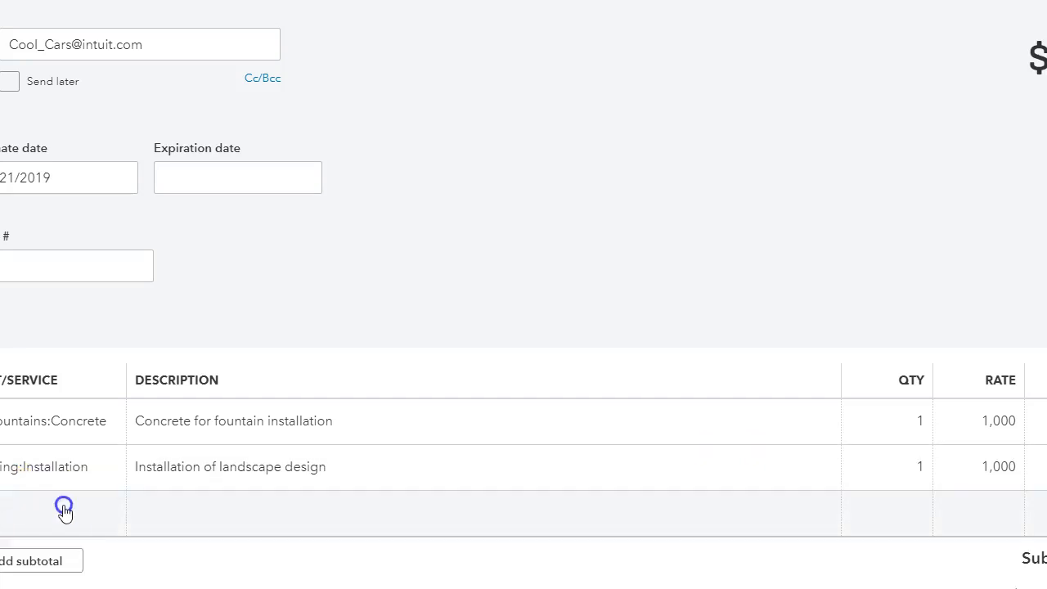
click(64, 509)
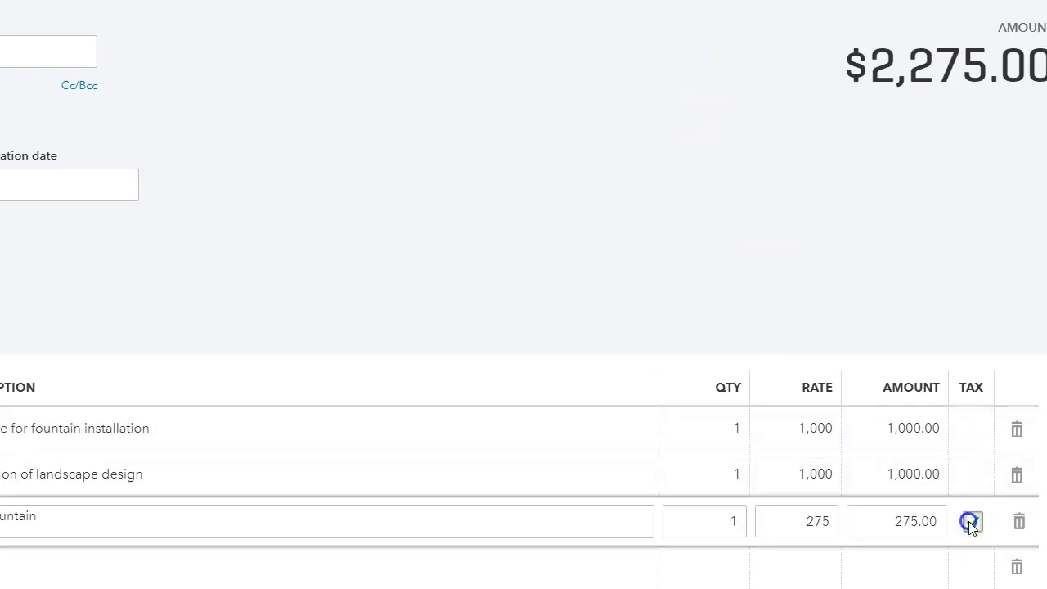
click(968, 521)
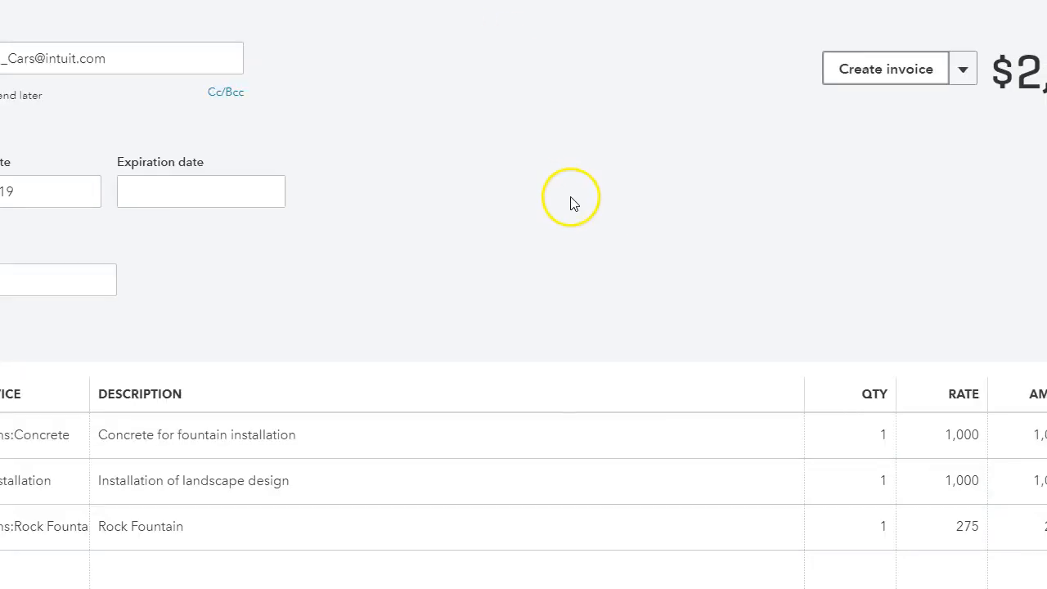
mouse_move(821, 164)
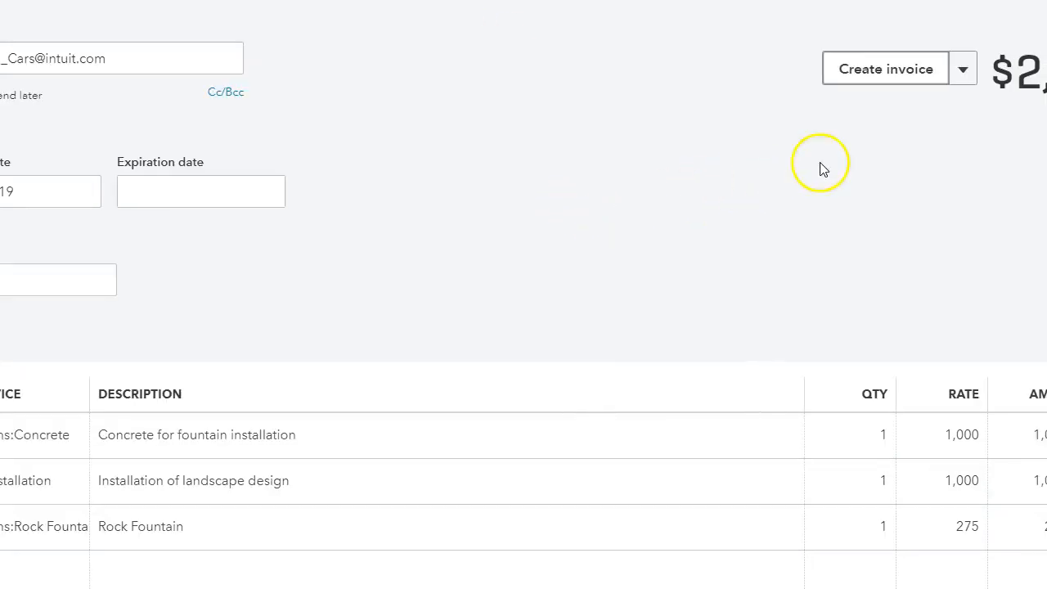
Step: Create an invoice from the estimate for 20% of each line, totalling $455
click(886, 68)
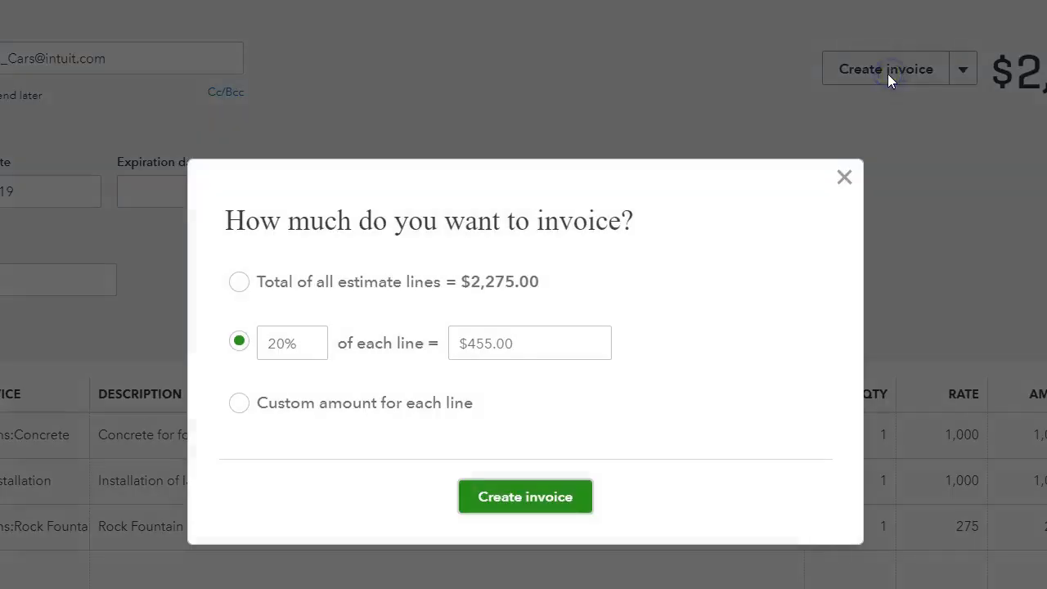
mouse_move(536, 440)
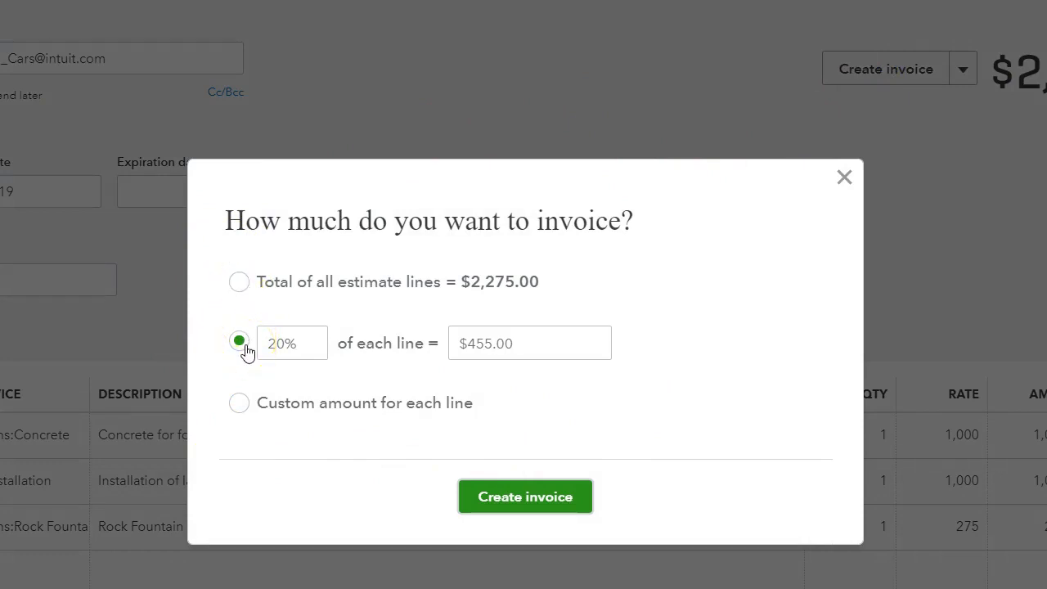
mouse_move(350, 431)
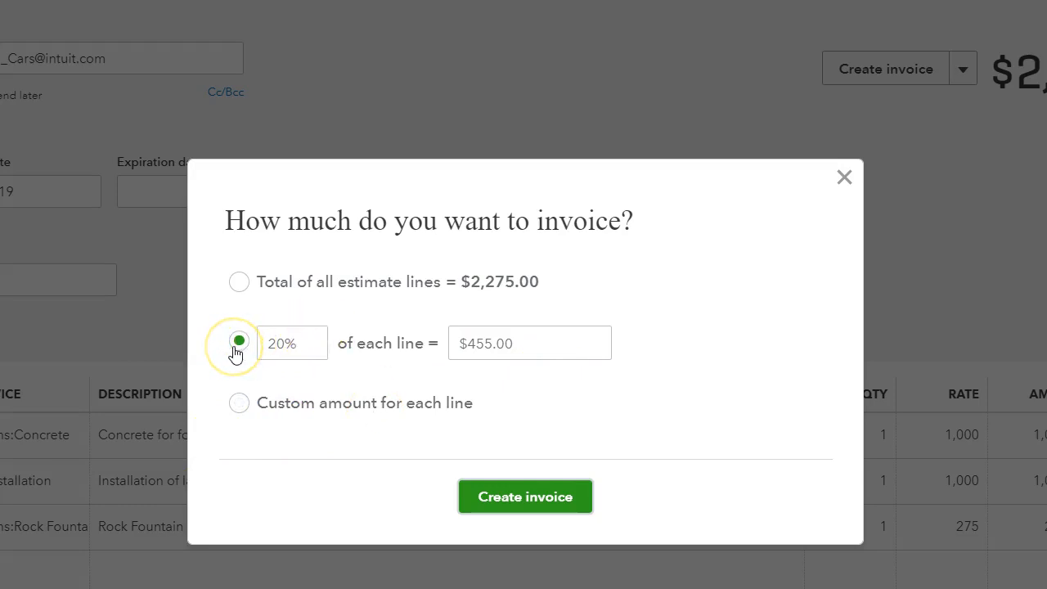
mouse_move(564, 393)
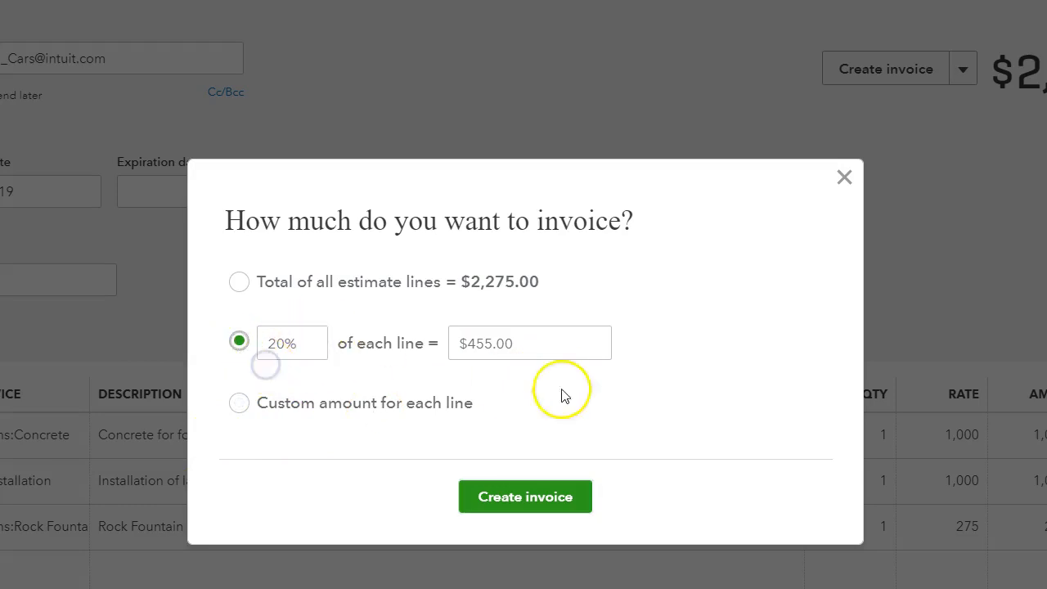
mouse_move(537, 507)
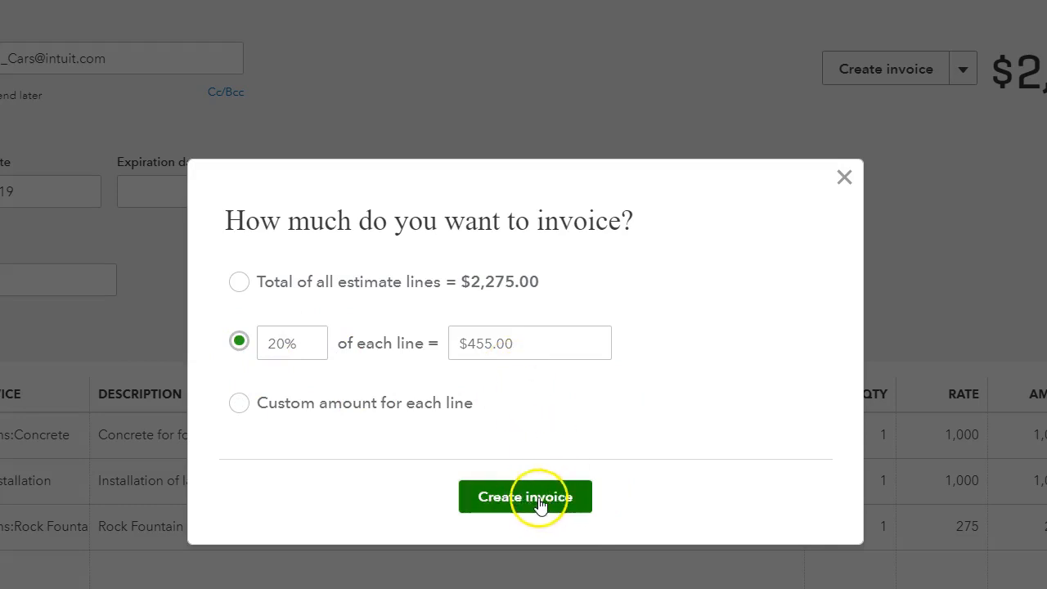
click(526, 497)
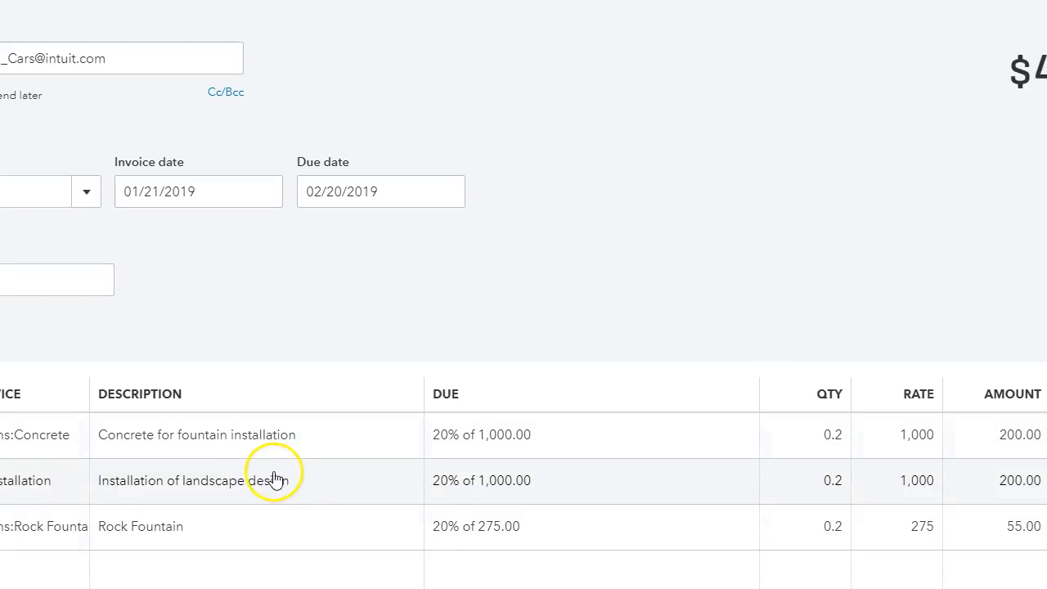
mouse_move(433, 446)
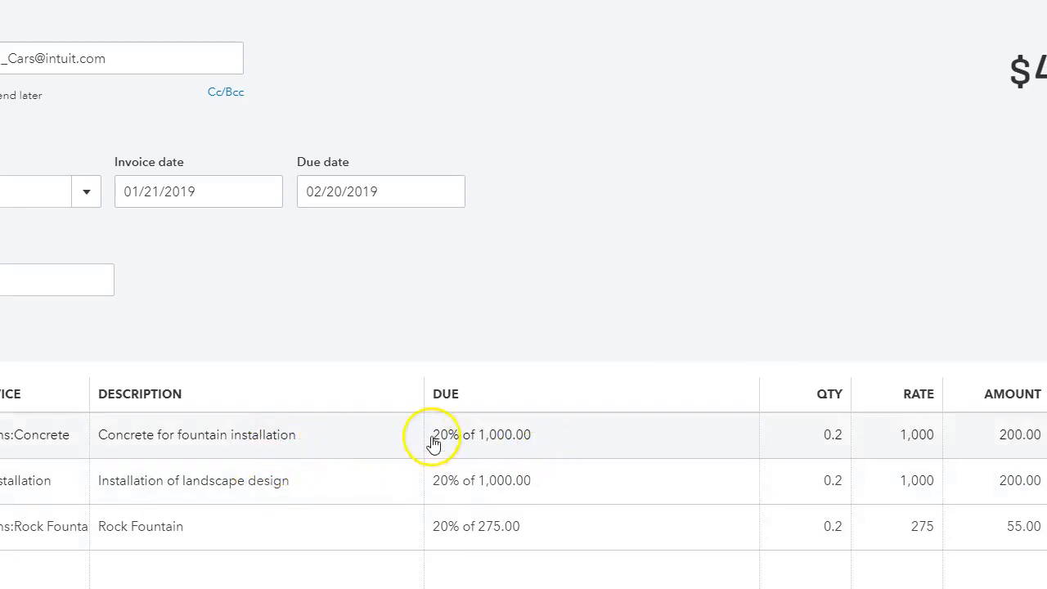
mouse_move(477, 435)
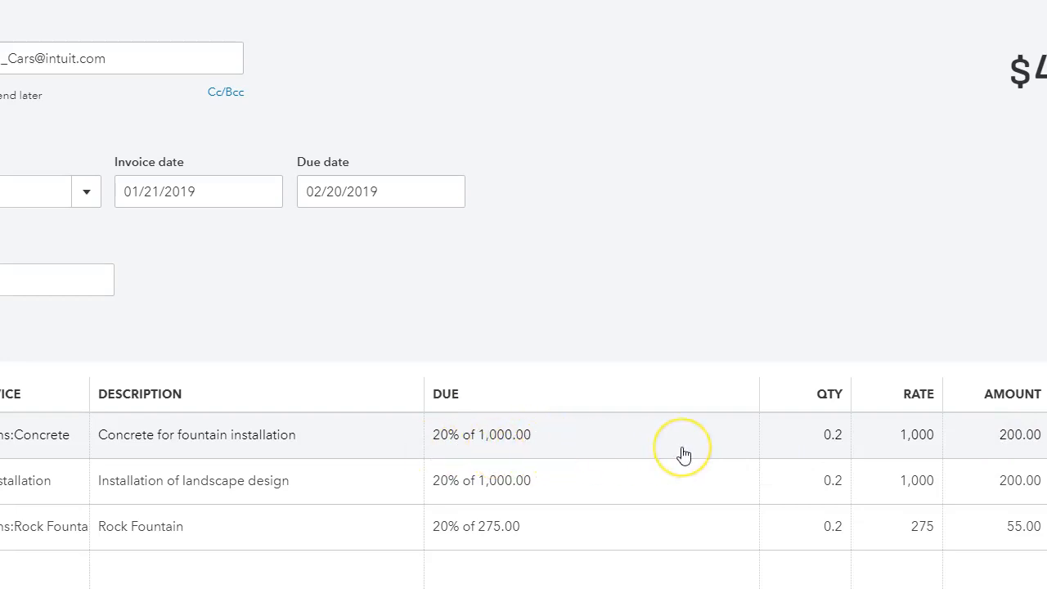
mouse_move(505, 443)
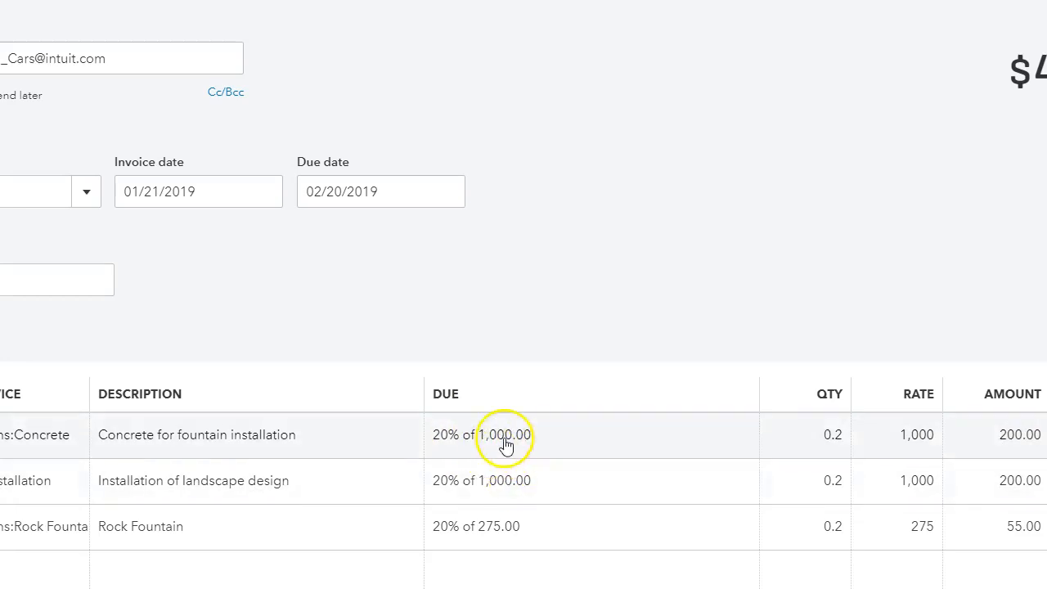
mouse_move(525, 495)
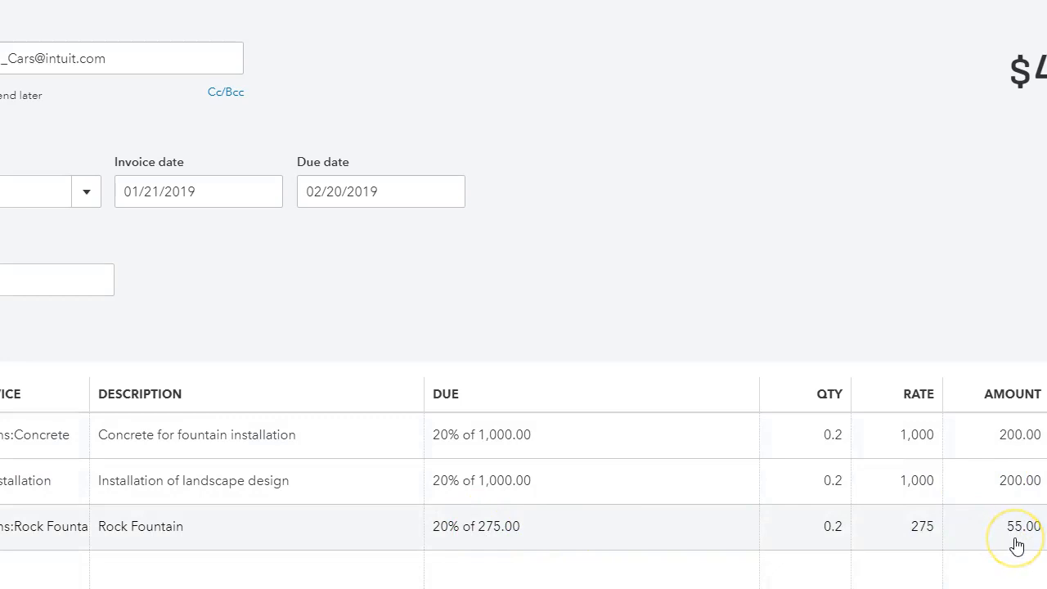
mouse_move(861, 86)
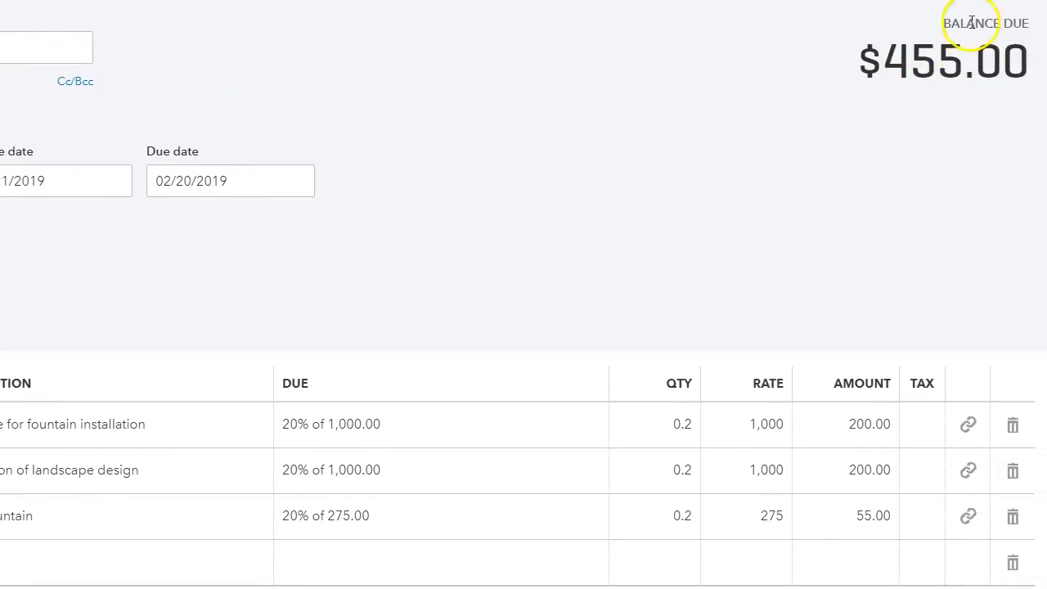
mouse_move(923, 69)
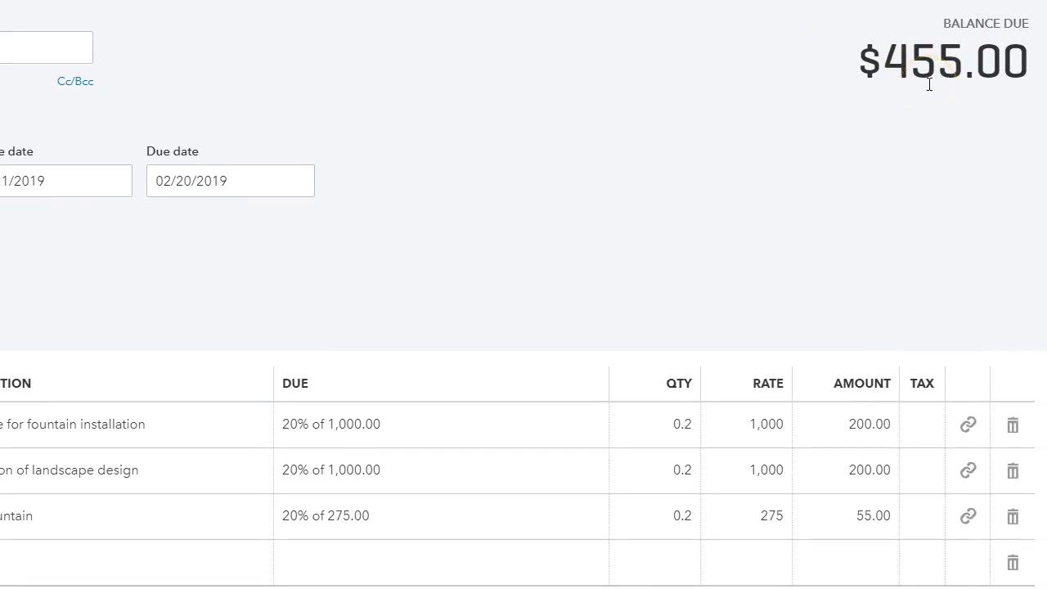
mouse_move(967, 425)
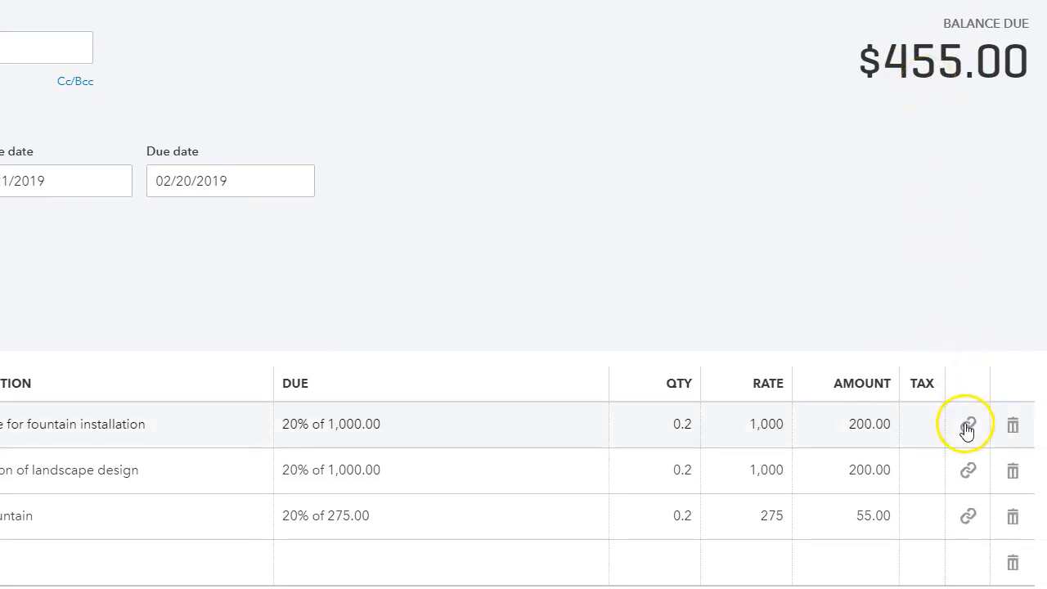
click(968, 426)
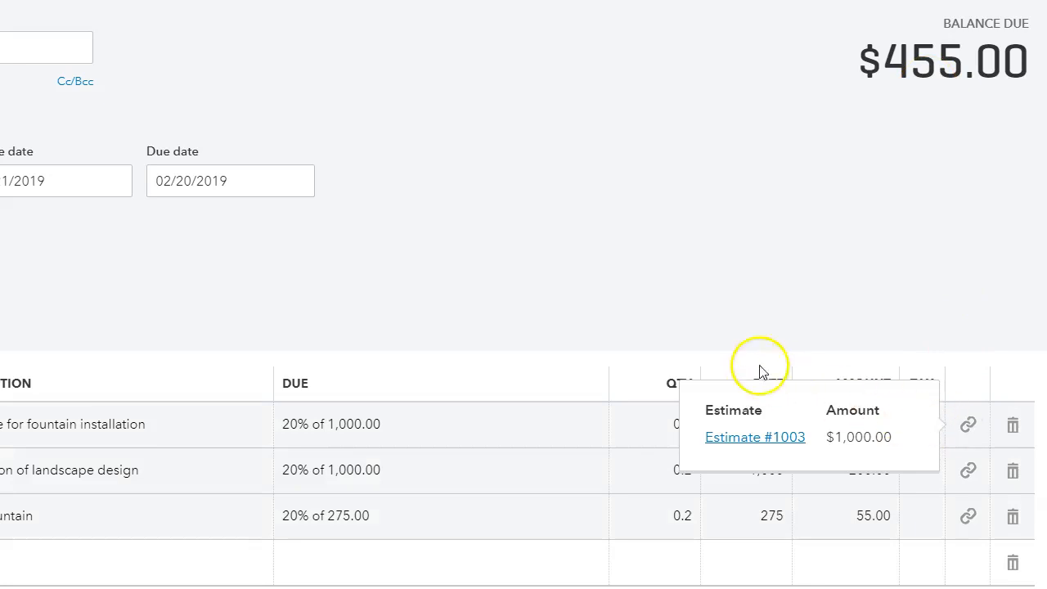
mouse_move(769, 442)
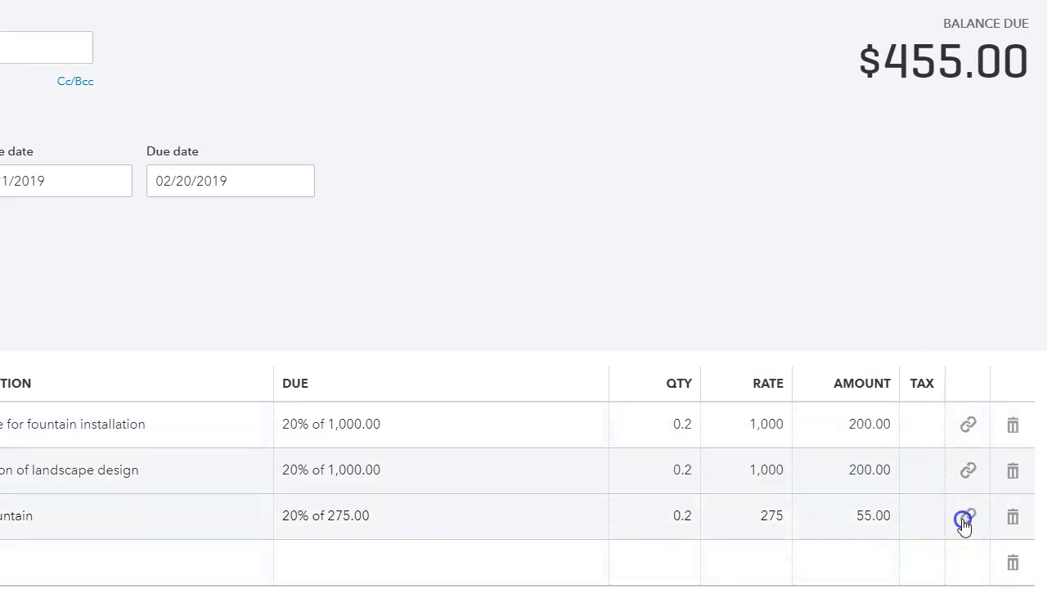
mouse_move(981, 400)
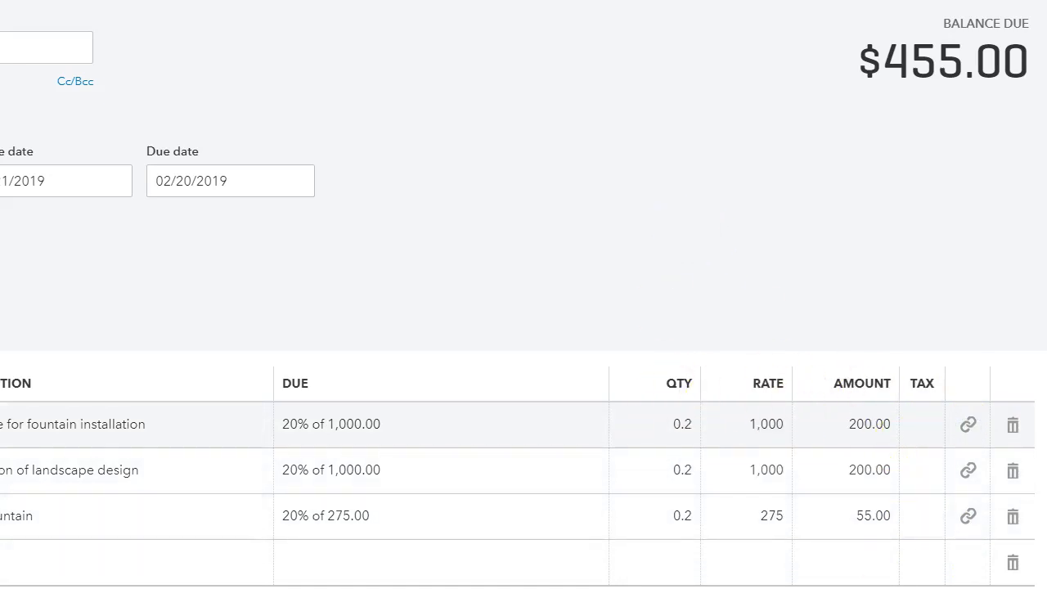
Step: View the concrete line's estimate link: $200 invoiced, $800 remaining
scroll(down, 3)
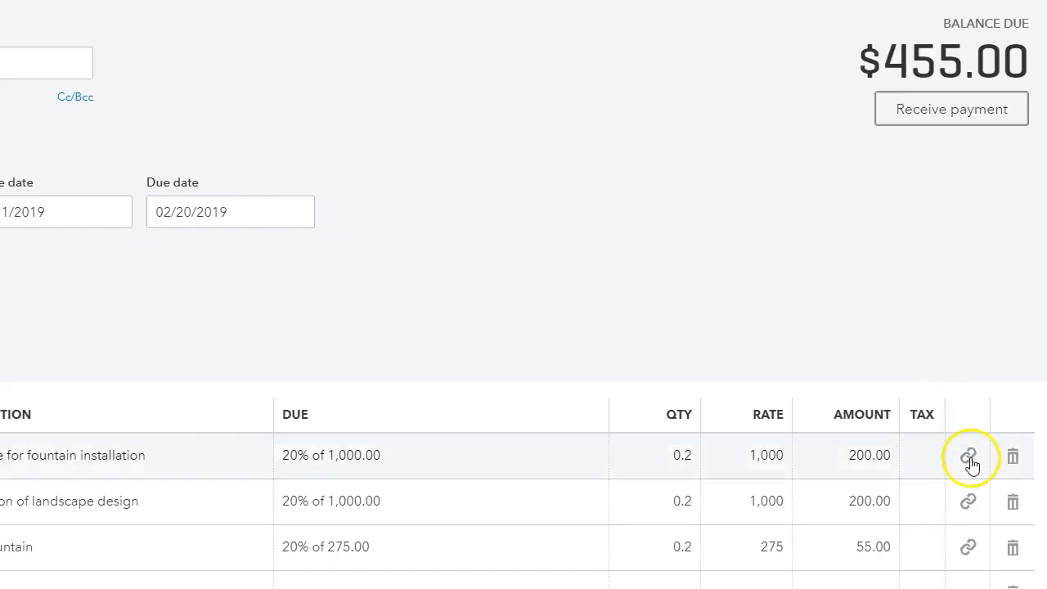
click(969, 457)
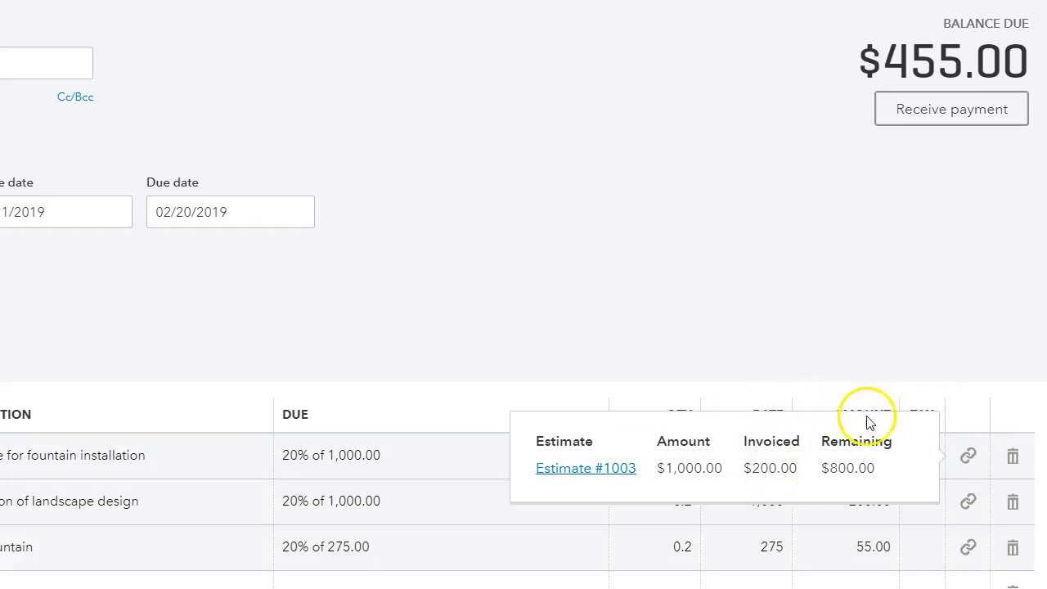
mouse_move(873, 476)
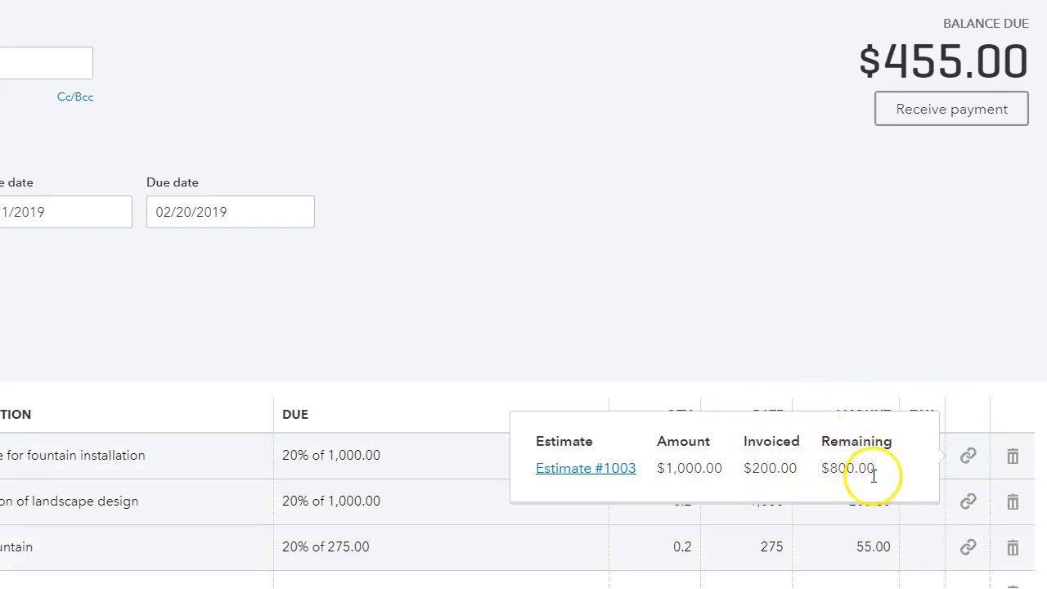